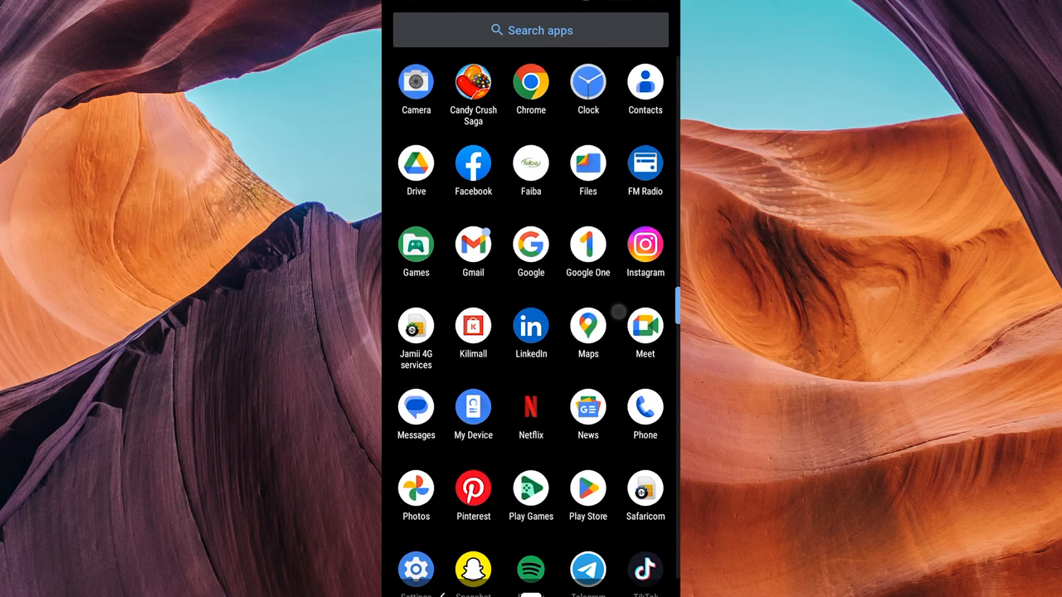
Step: Scroll the app drawer down to Settings and launch it
scroll("down", 3)
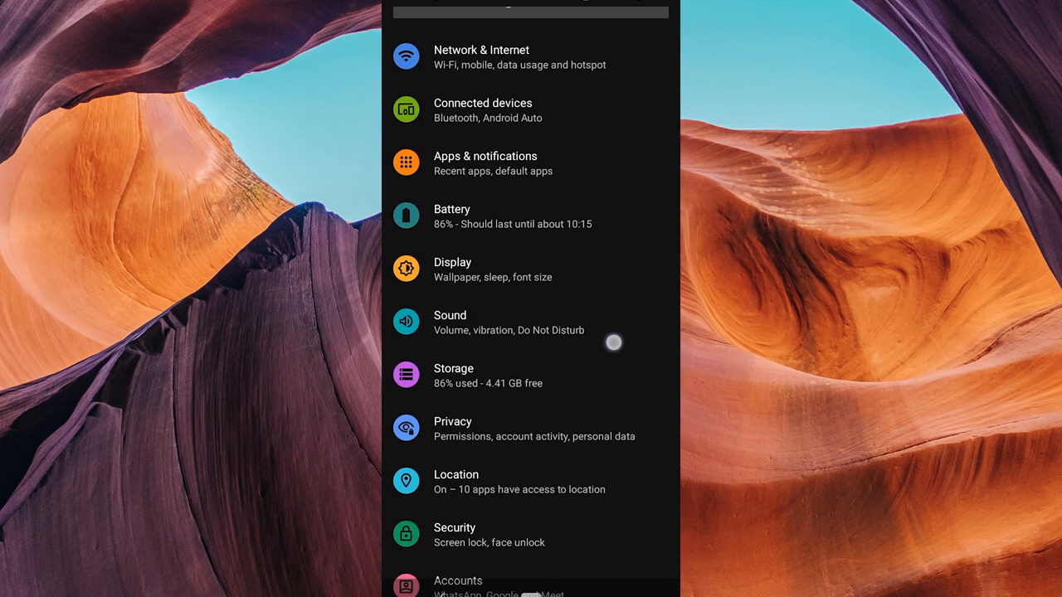
Step: Scroll the main Settings list and open Apps & notifications
scroll("down", 3)
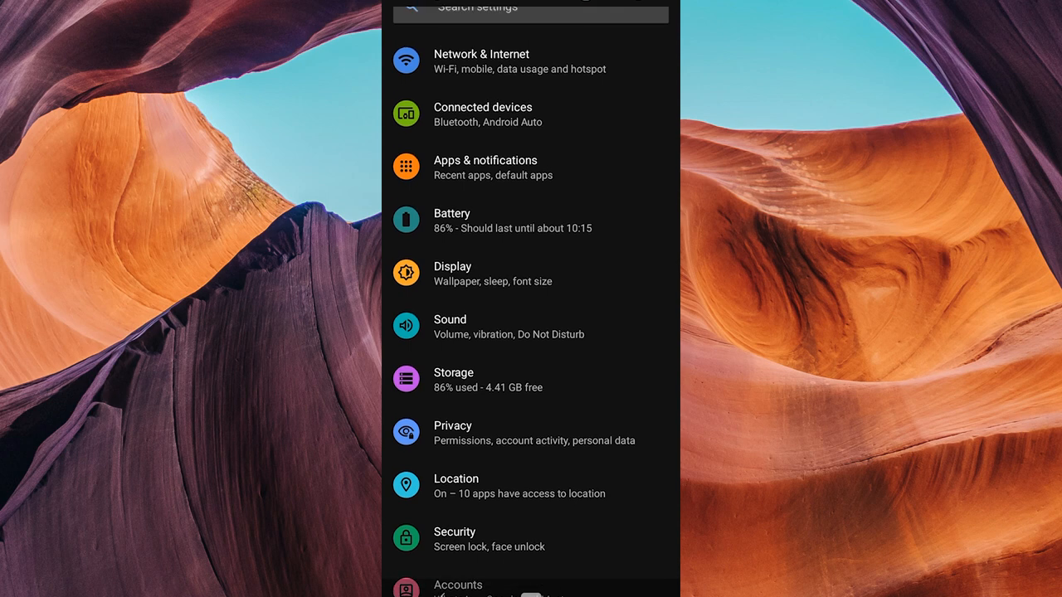
left_click(485, 166)
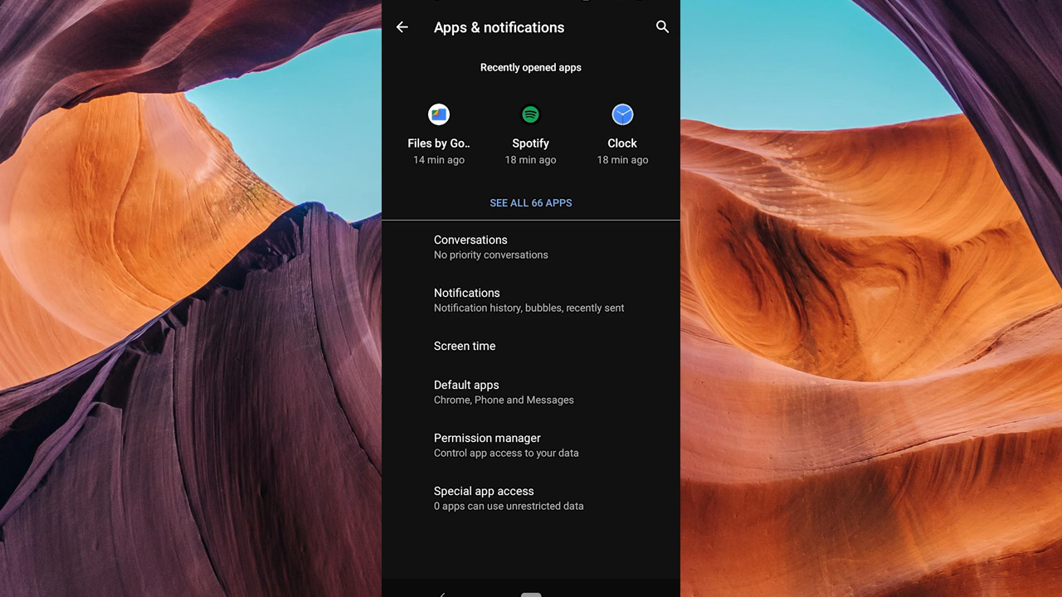
Step: Go to Default apps > Opening links, view Photos, then return to the list
left_click(466, 385)
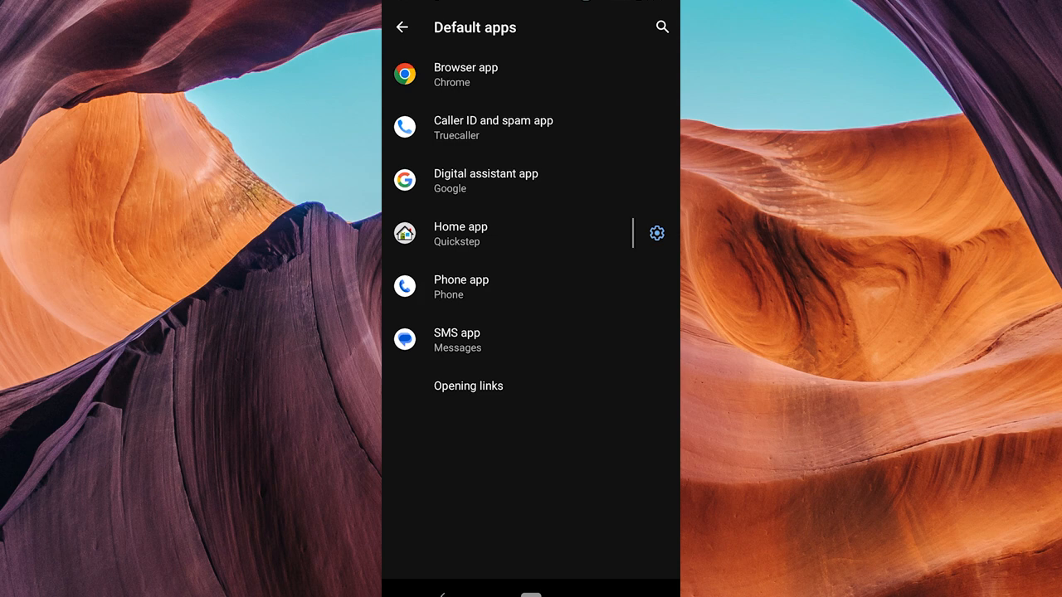
left_click(468, 386)
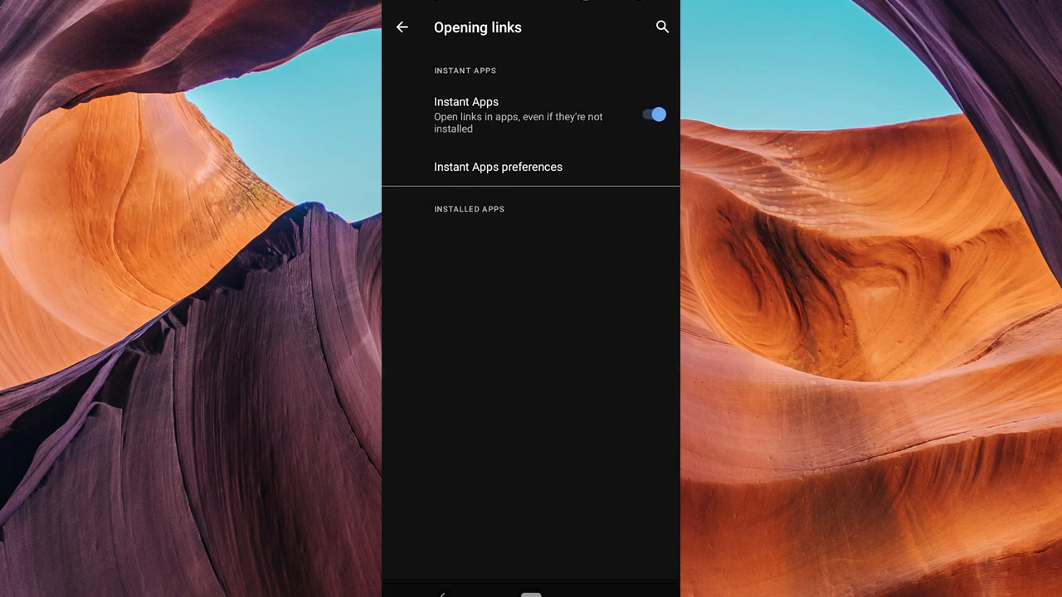
scroll("down", 3)
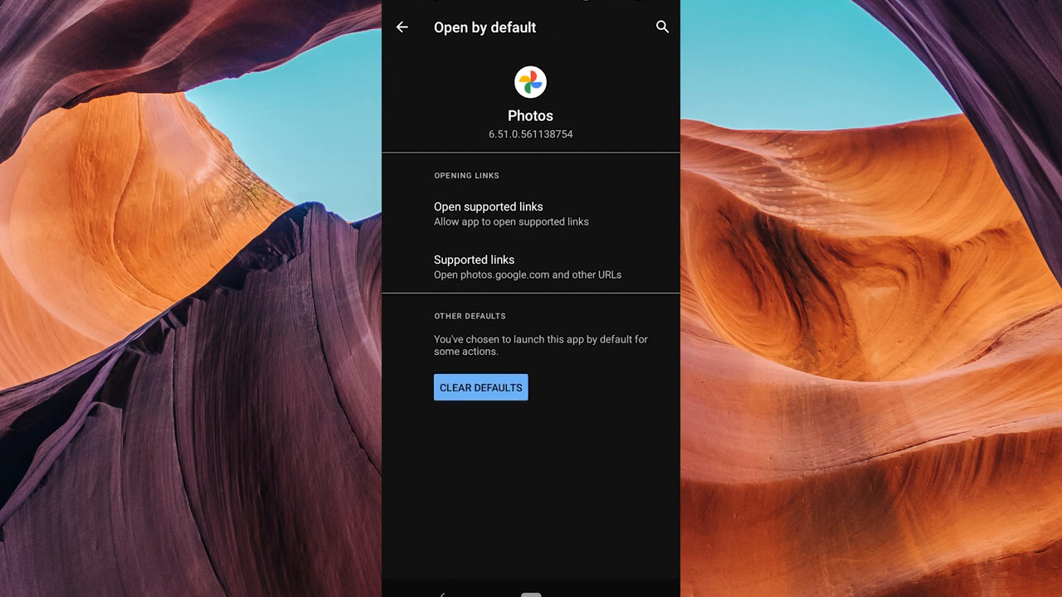
left_click(473, 260)
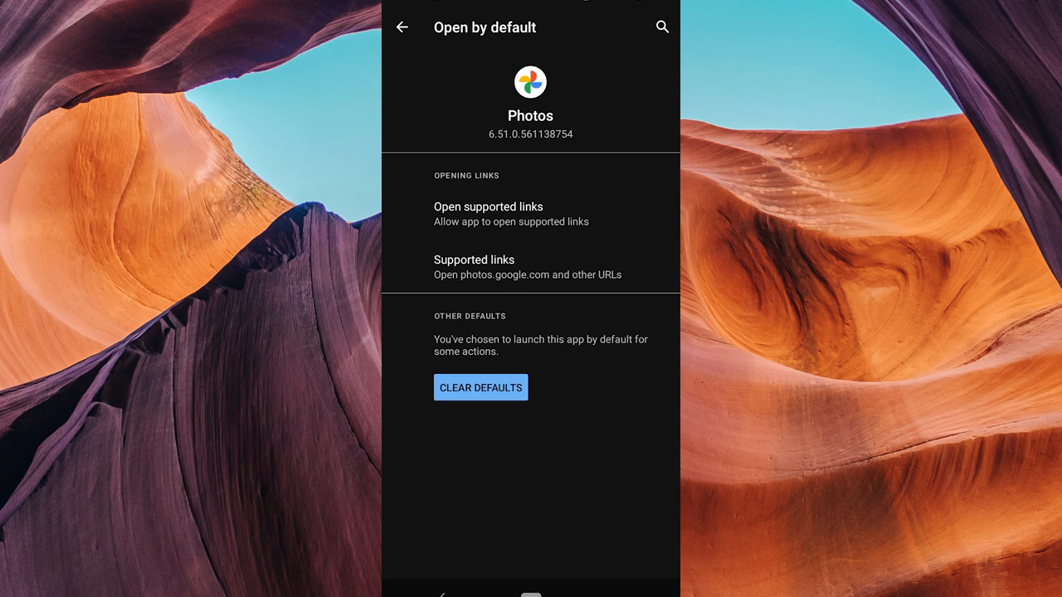
left_click(488, 267)
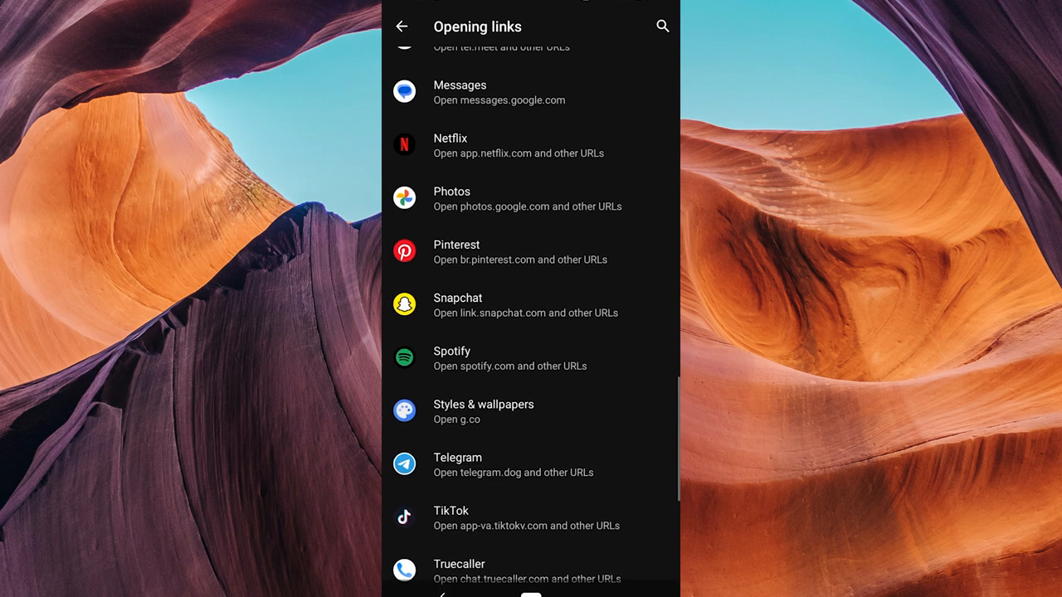